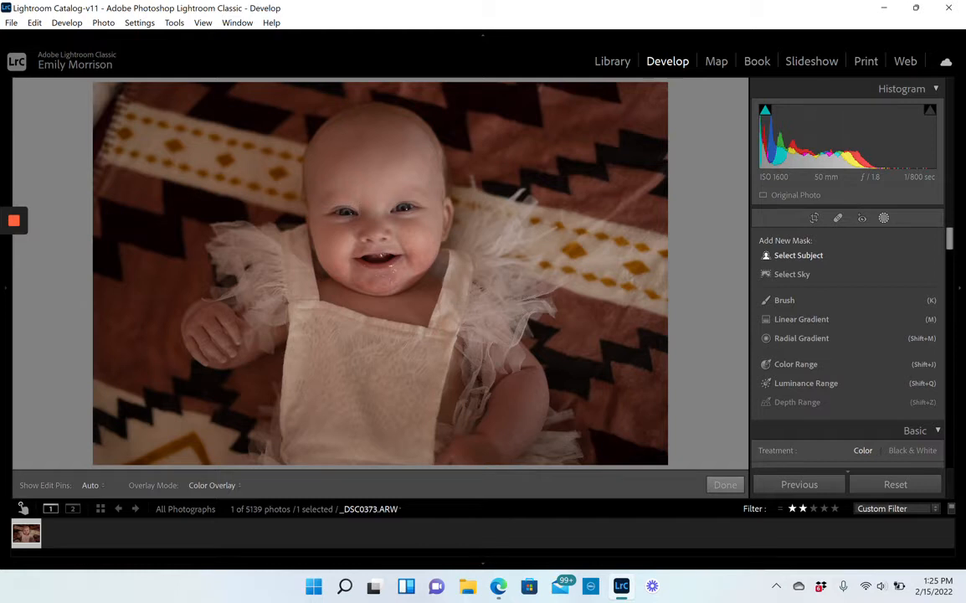
Add a Select Subject mask on the baby with the Background3 effect preset applied.
click(798, 254)
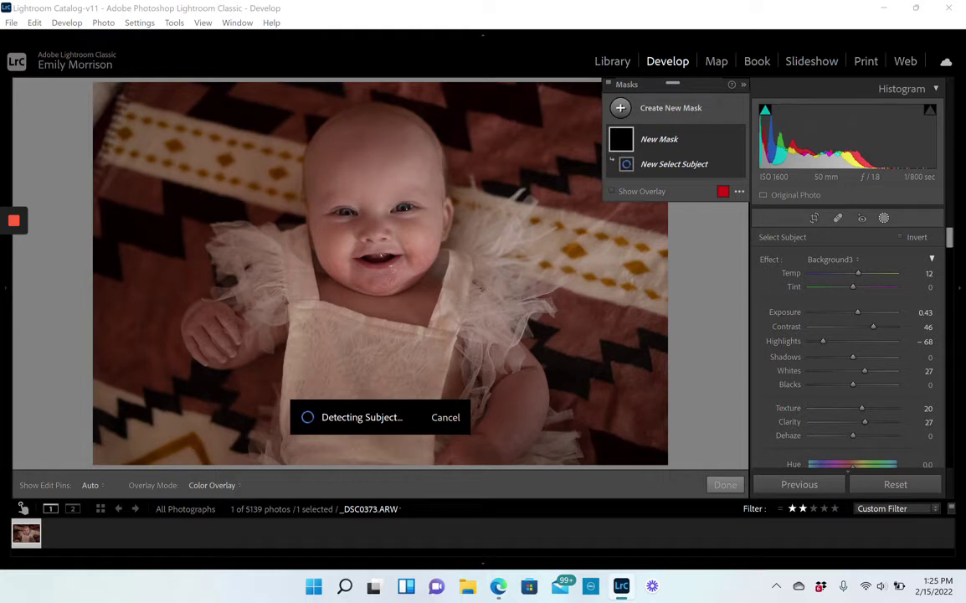
click(674, 164)
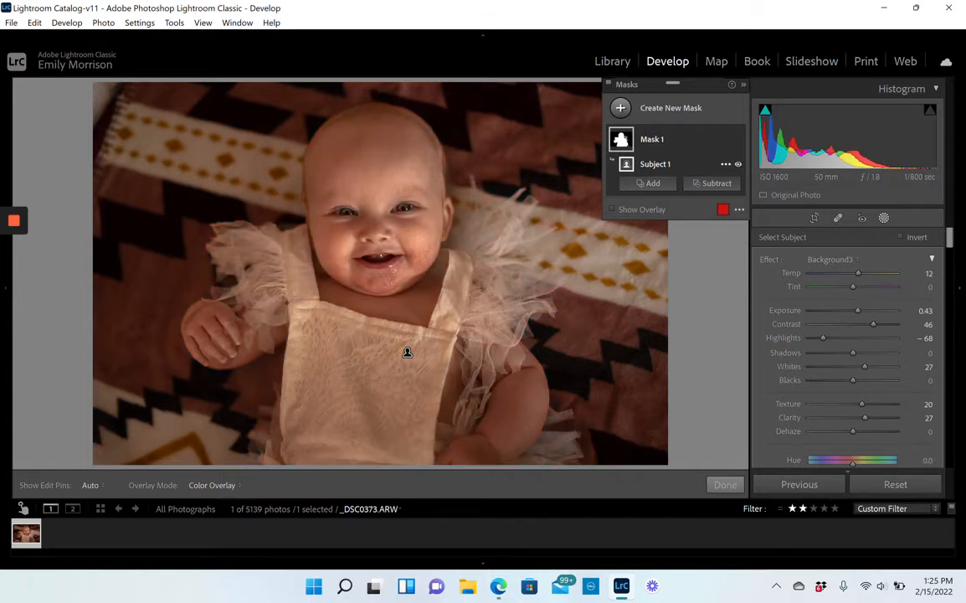
mouse_move(717, 182)
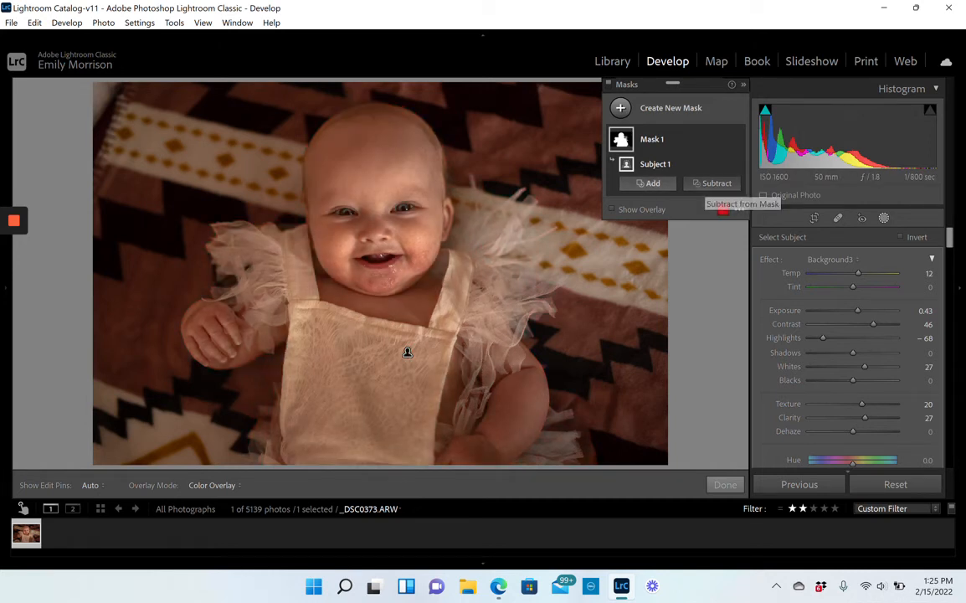
Add a Brush subtraction to Mask 1, paint areas out, and hide the overlay.
click(713, 182)
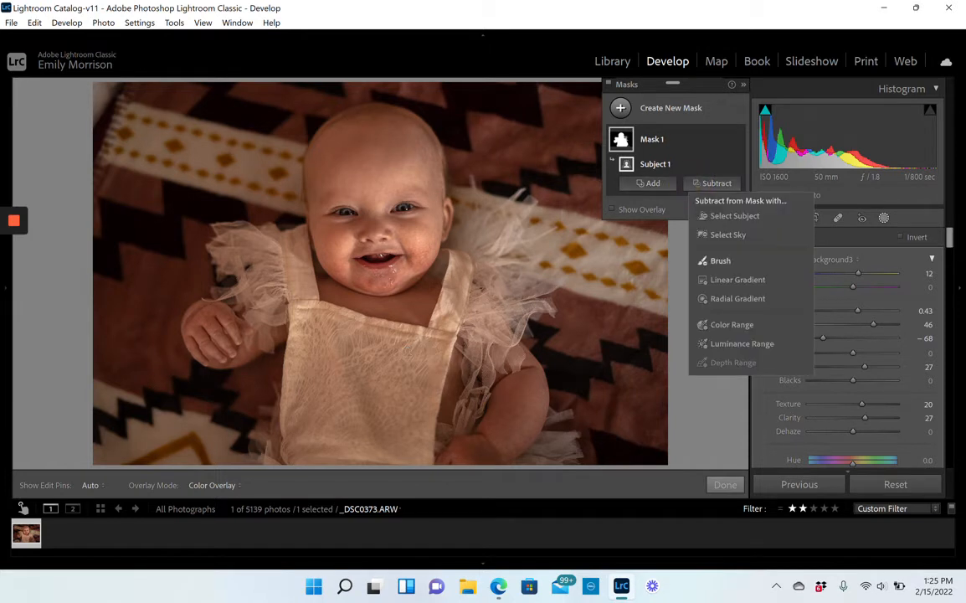
click(717, 260)
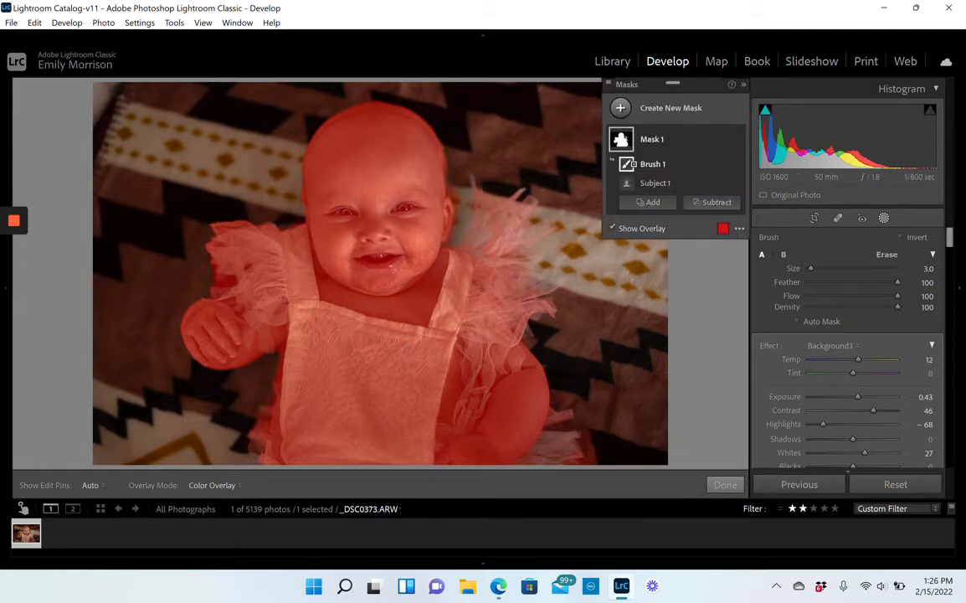
click(612, 228)
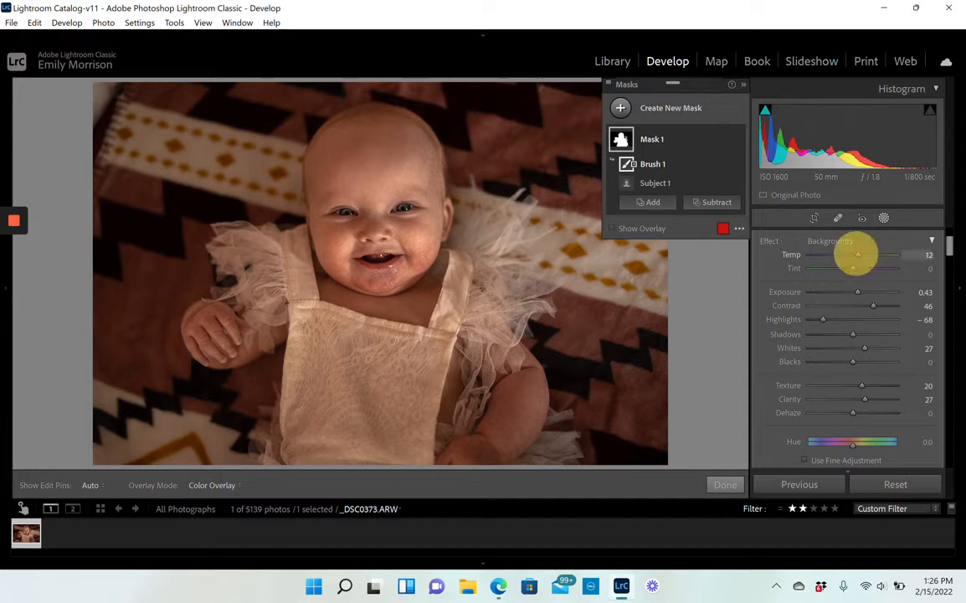
Set the baby mask to Temp -10, Contrast 21, Texture -29, Clarity 20, easing Highlights and tweaking Saturation.
drag(858, 253, 848, 254)
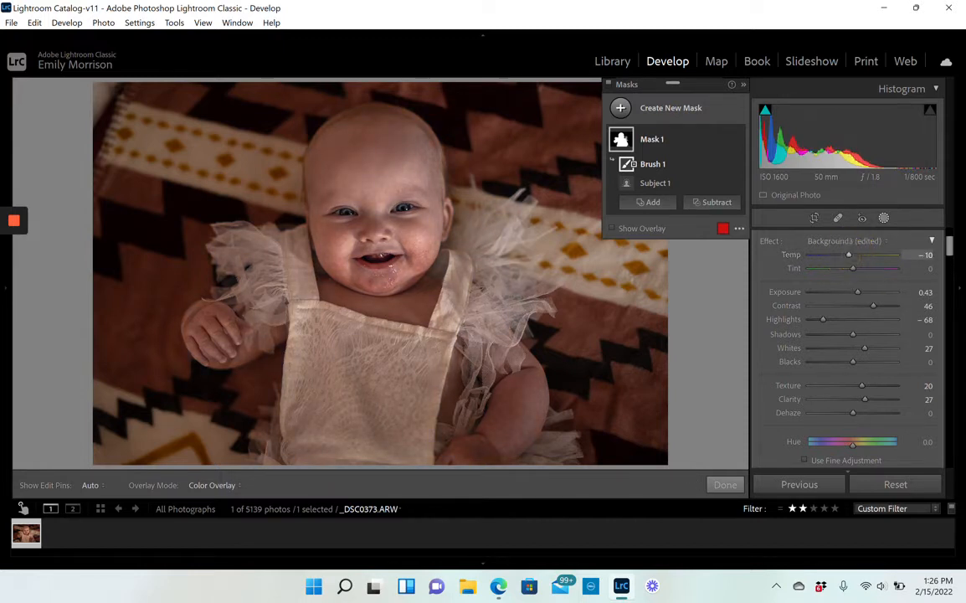
drag(874, 306, 862, 306)
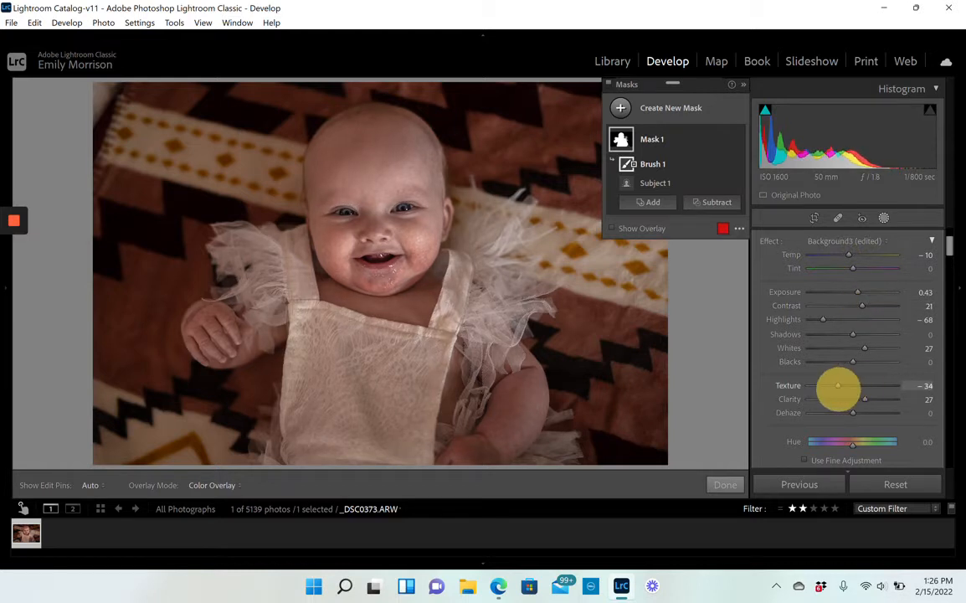
drag(837, 386, 841, 386)
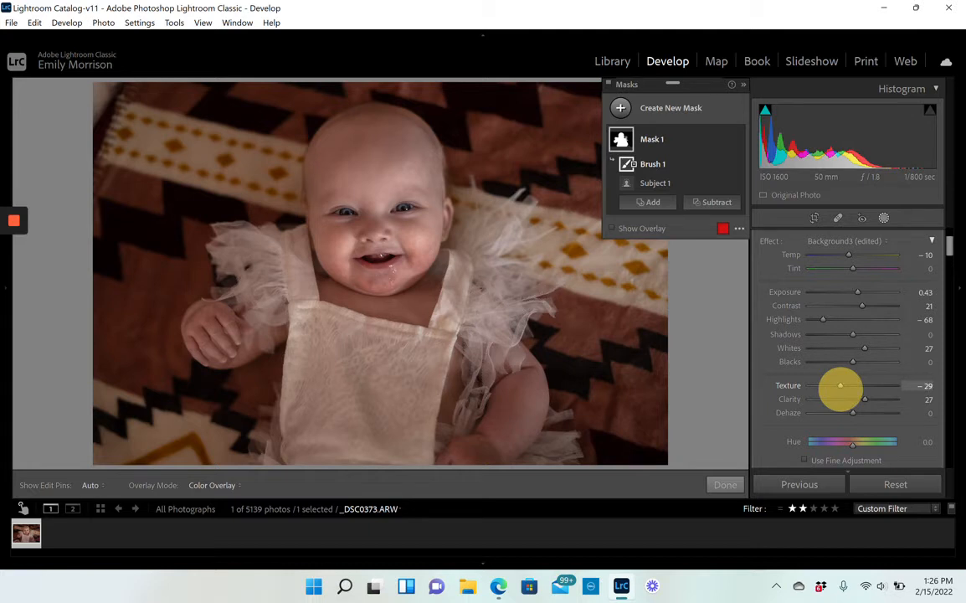
drag(865, 400, 861, 400)
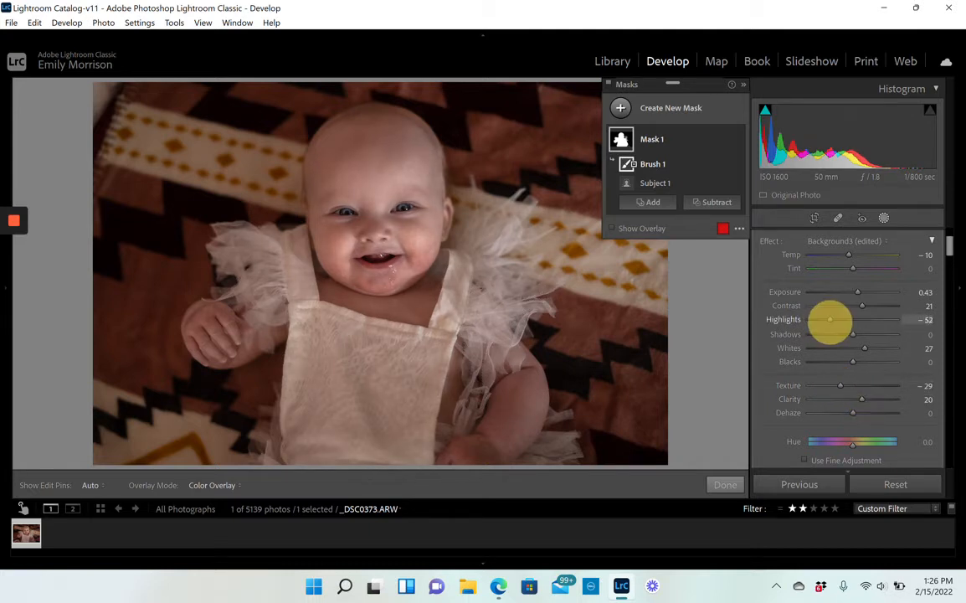
drag(829, 320, 836, 319)
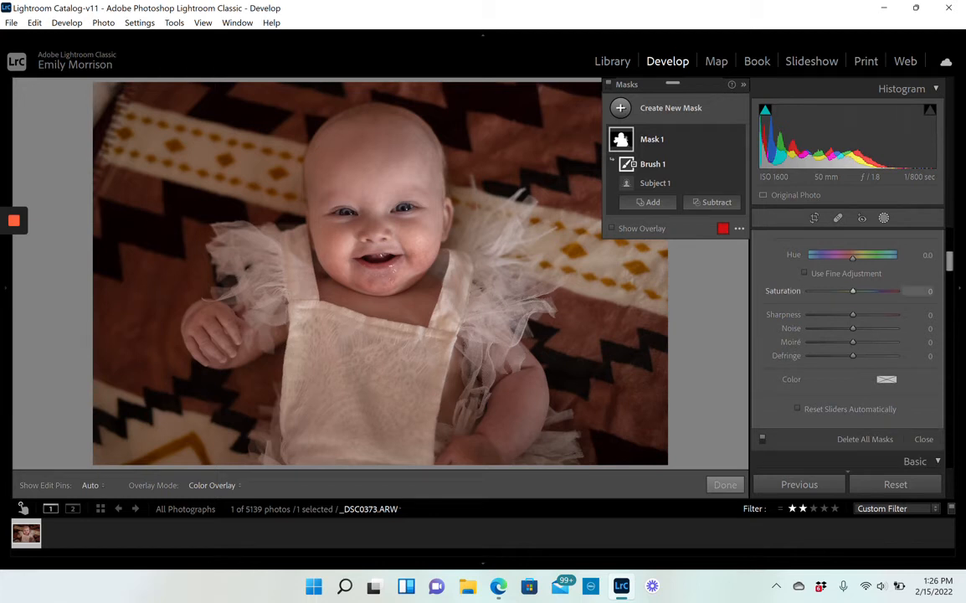
drag(853, 291, 852, 290)
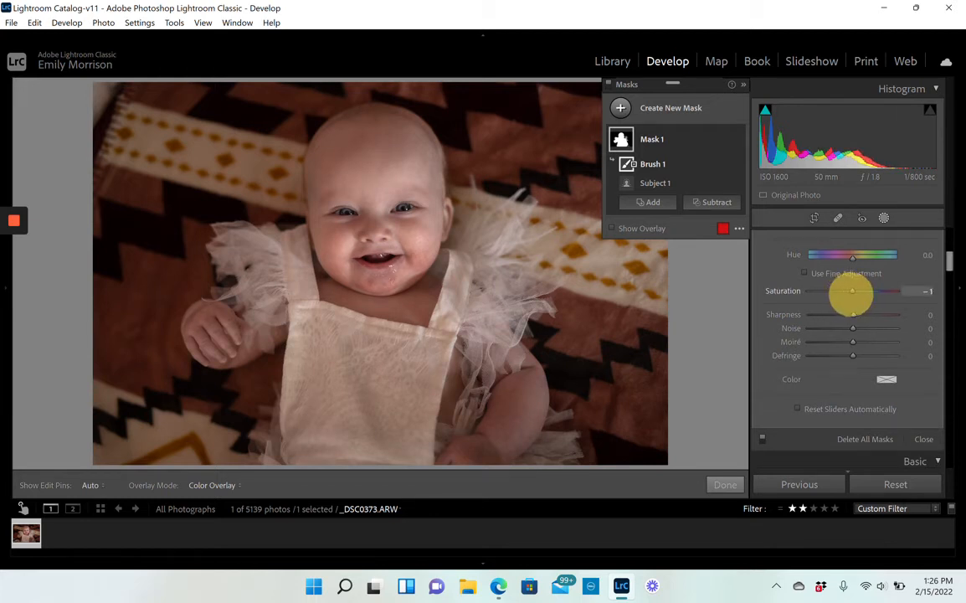
drag(852, 290, 857, 291)
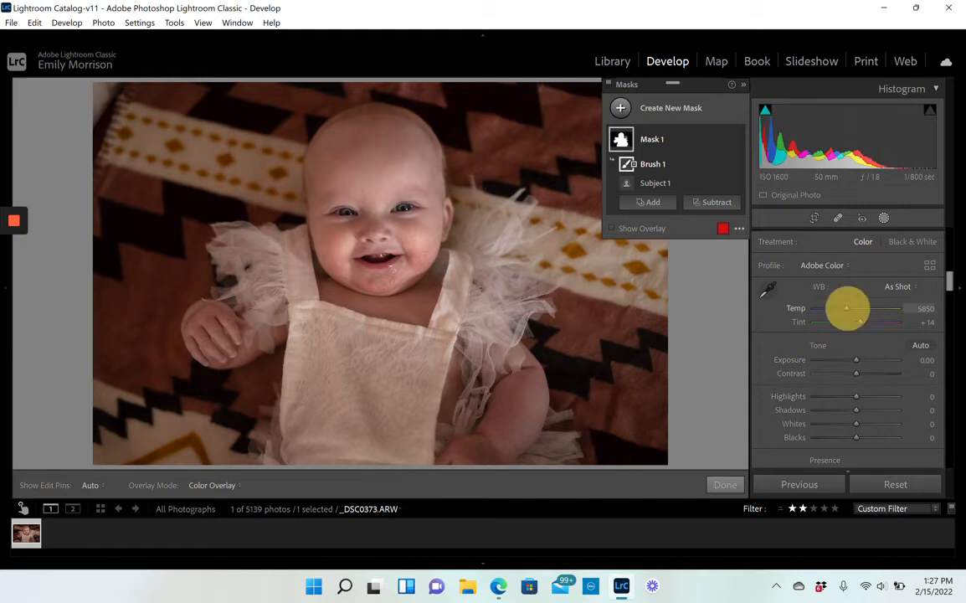
Ease the subject mask's Highlights reduction to -39.
drag(847, 308, 854, 309)
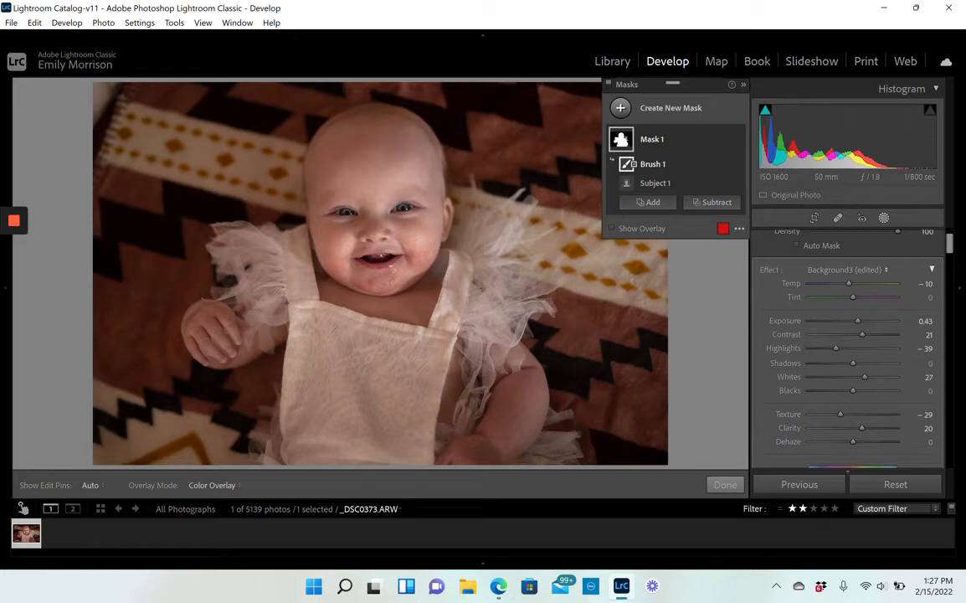
Save the subject mask's settings as a new effect preset named EnhanceSubject5.
click(854, 269)
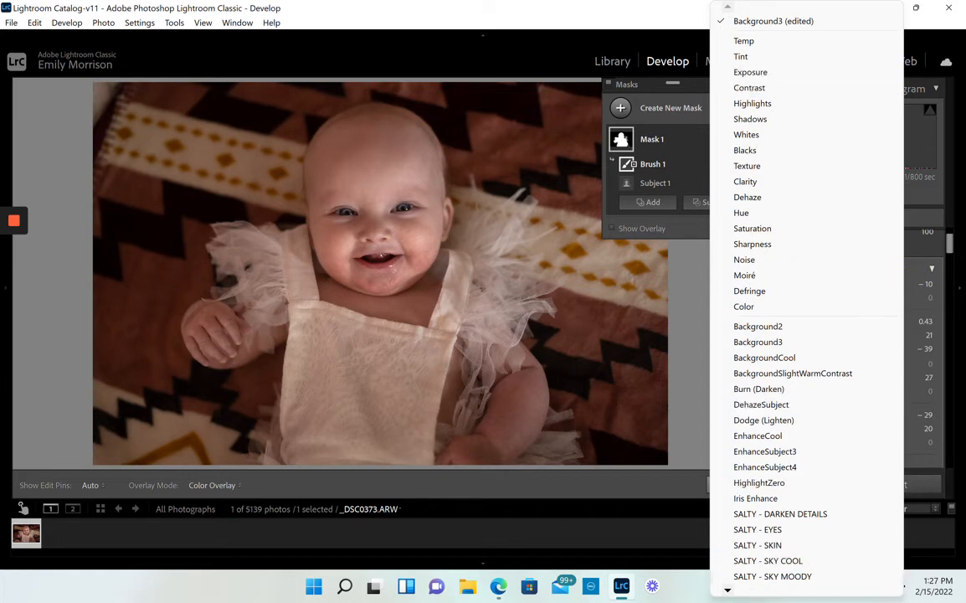
scroll(down, 3)
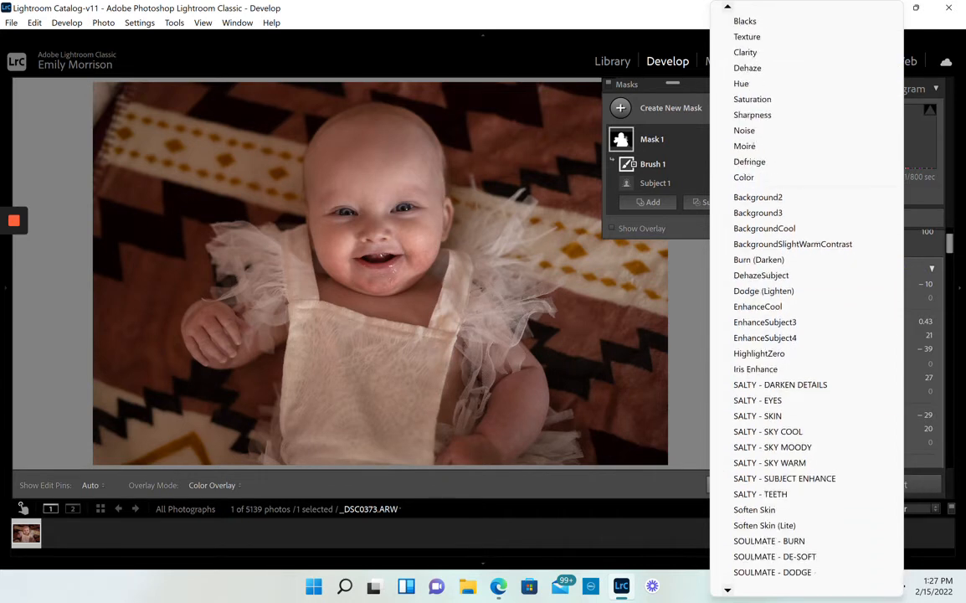
scroll(down, 3)
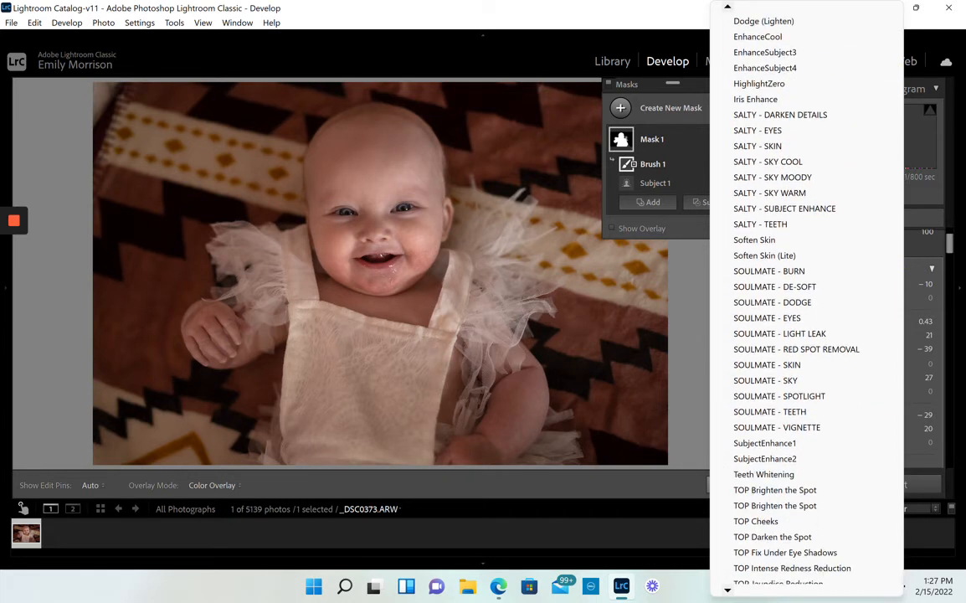
scroll(down, 3)
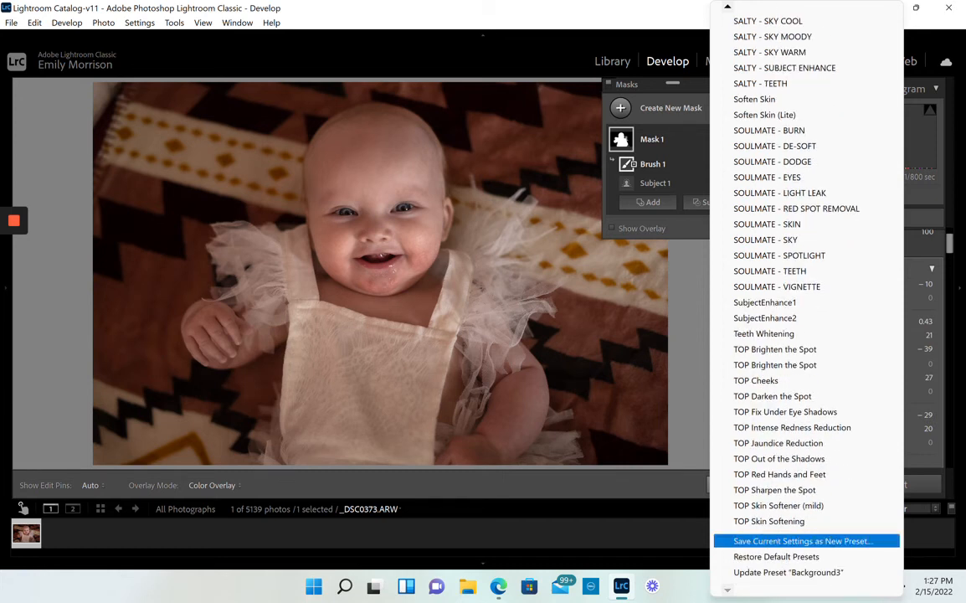
click(814, 541)
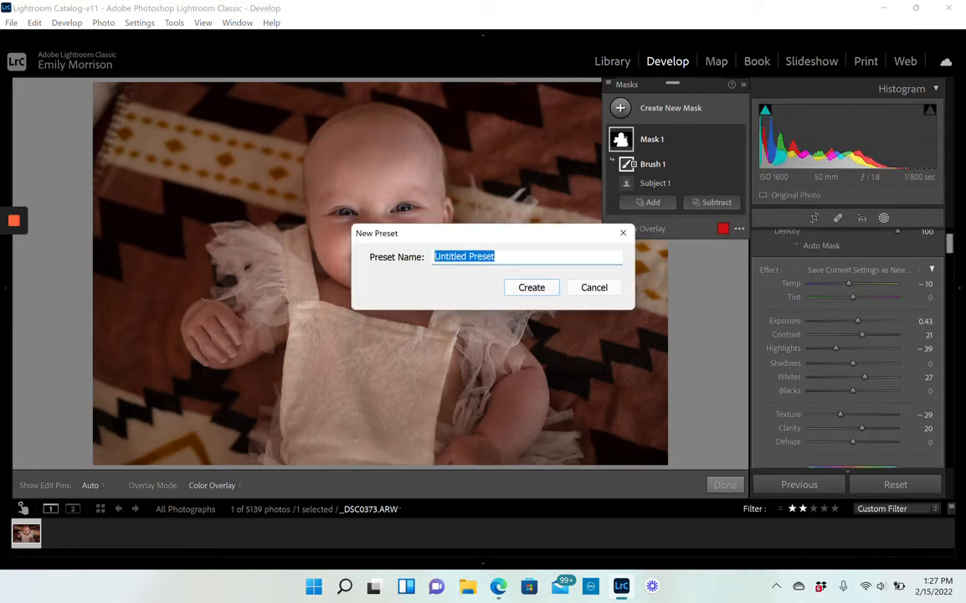
text(EnhanceSubj)
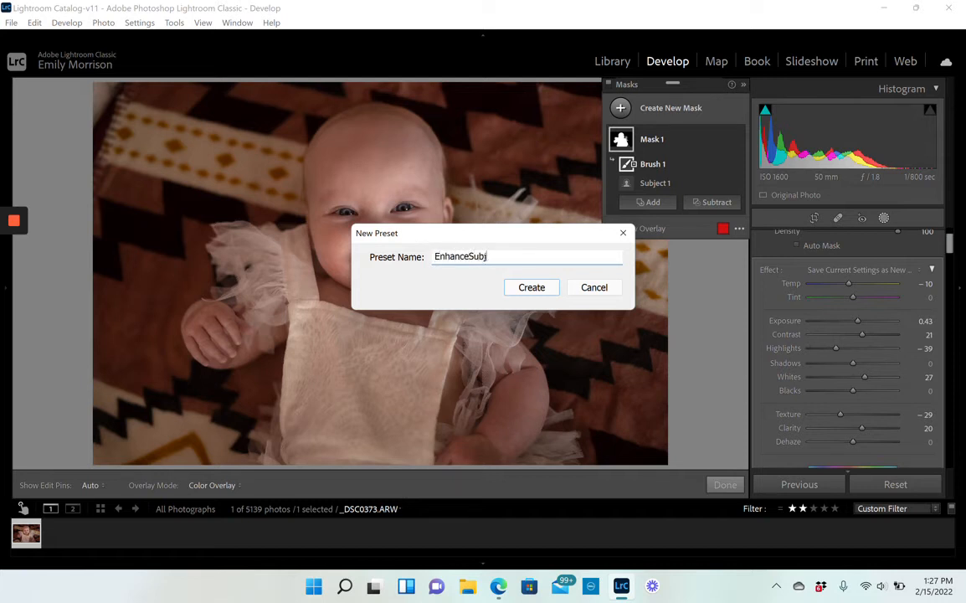
text(e)
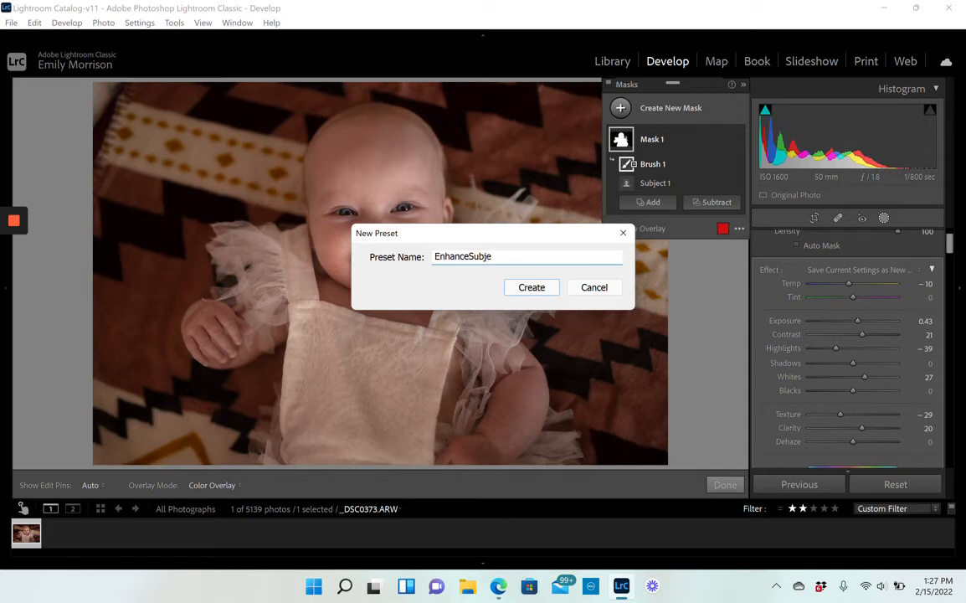
click(531, 287)
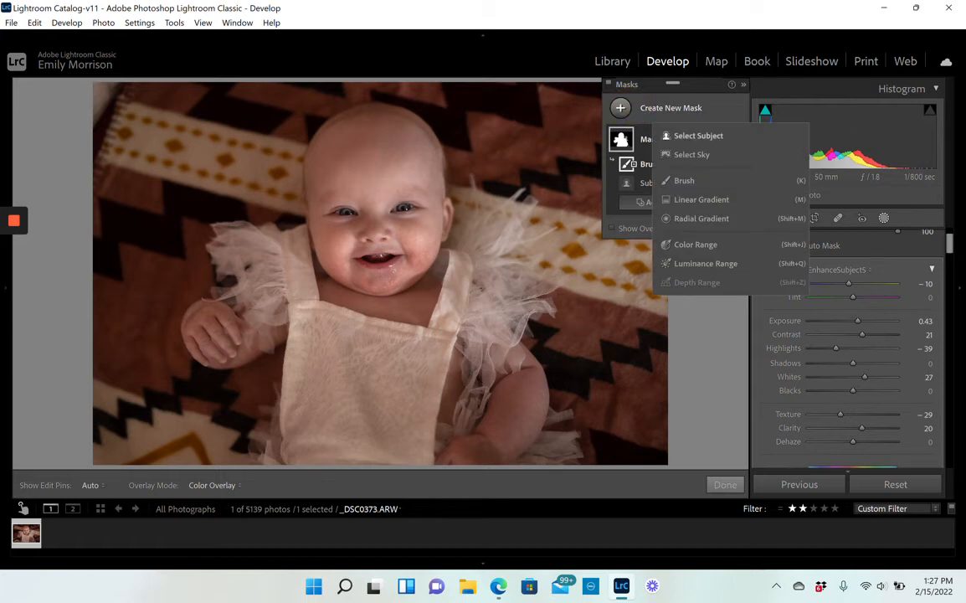
Add a second subject mask, invert it for the background, and change its Texture.
click(698, 134)
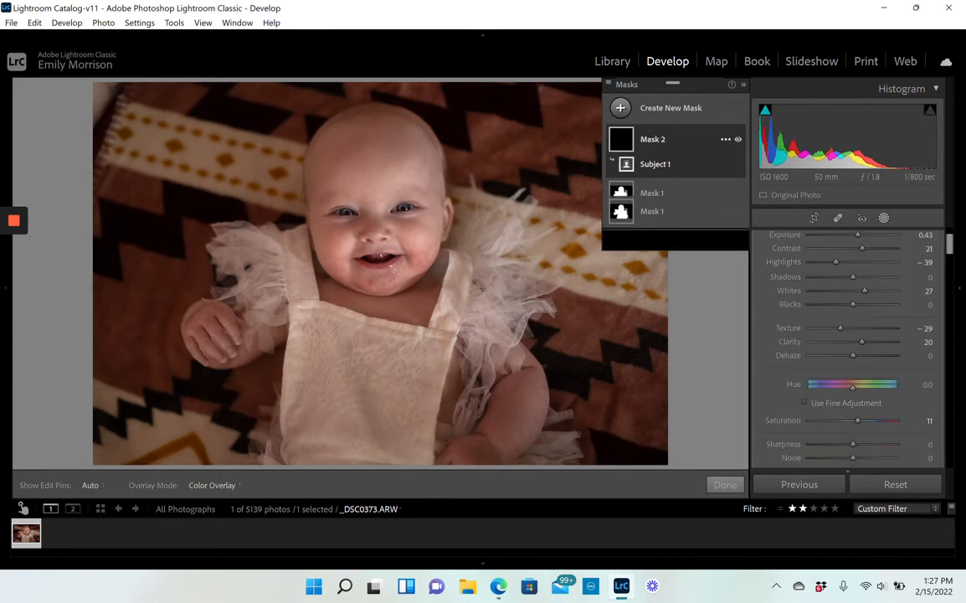
click(656, 163)
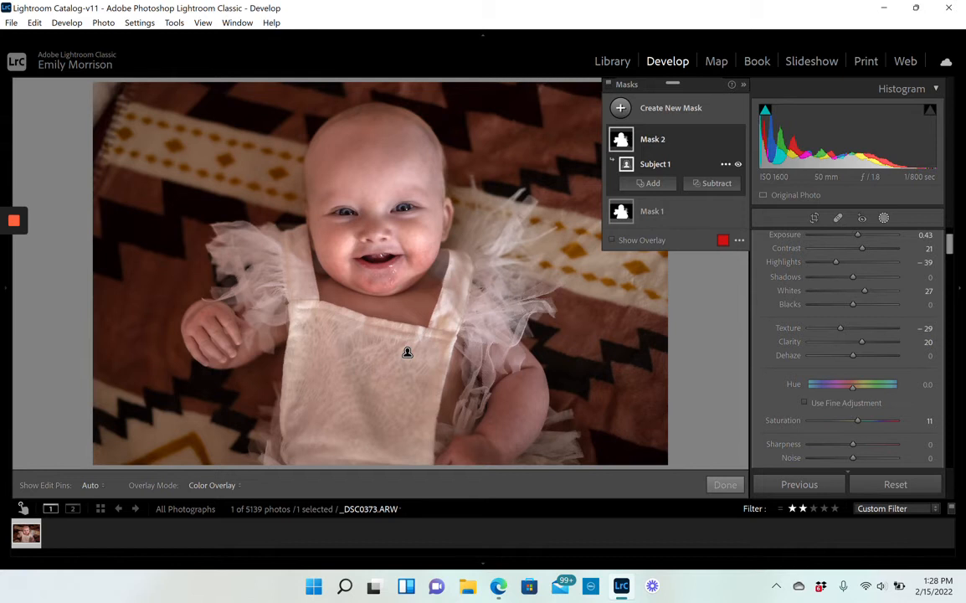
right_click(723, 163)
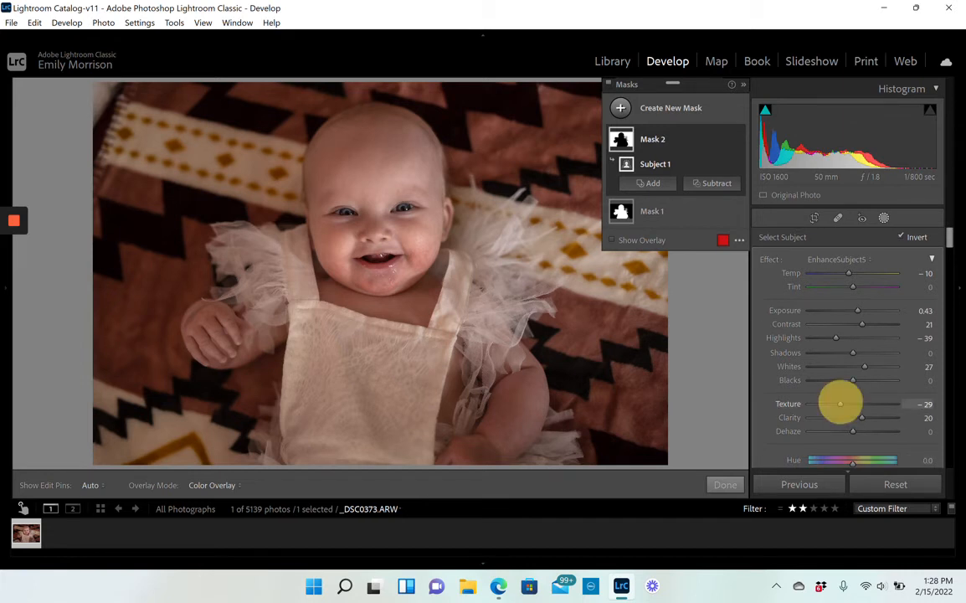
drag(841, 404, 857, 404)
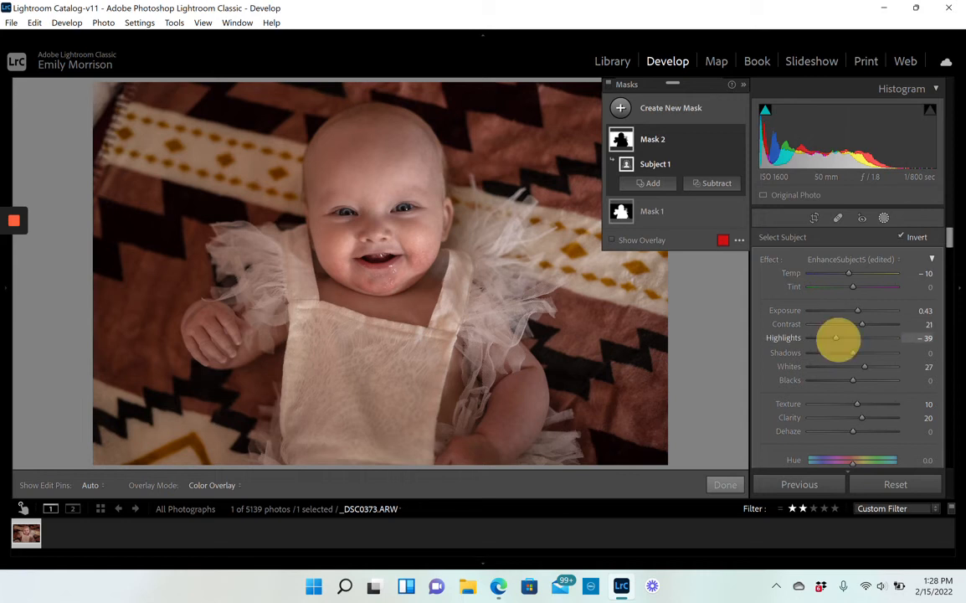
Set background Highlights 6, Temp 4, Exposure 0.61, Blacks -5, and lower Whites.
drag(836, 338, 854, 337)
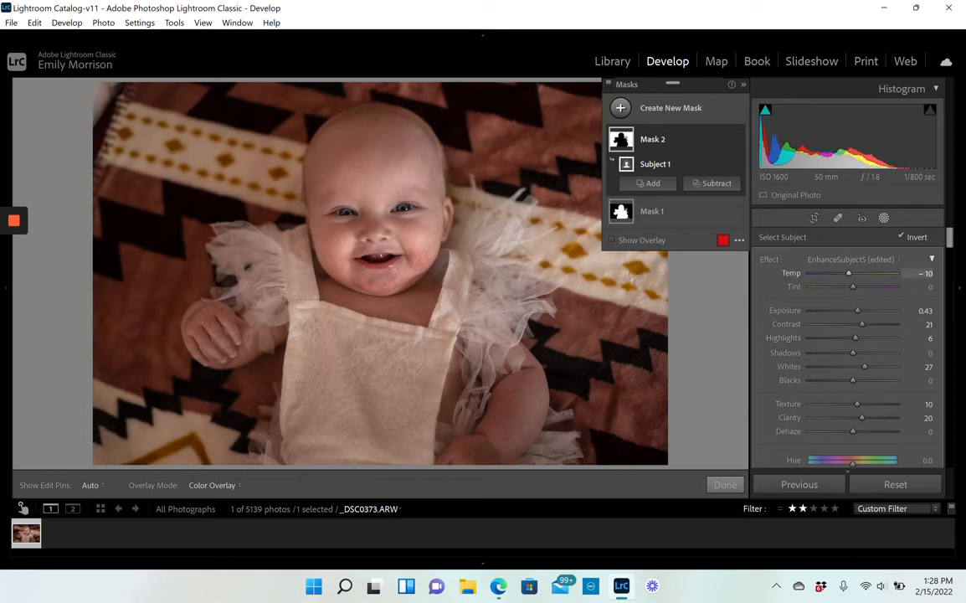
drag(848, 273, 863, 273)
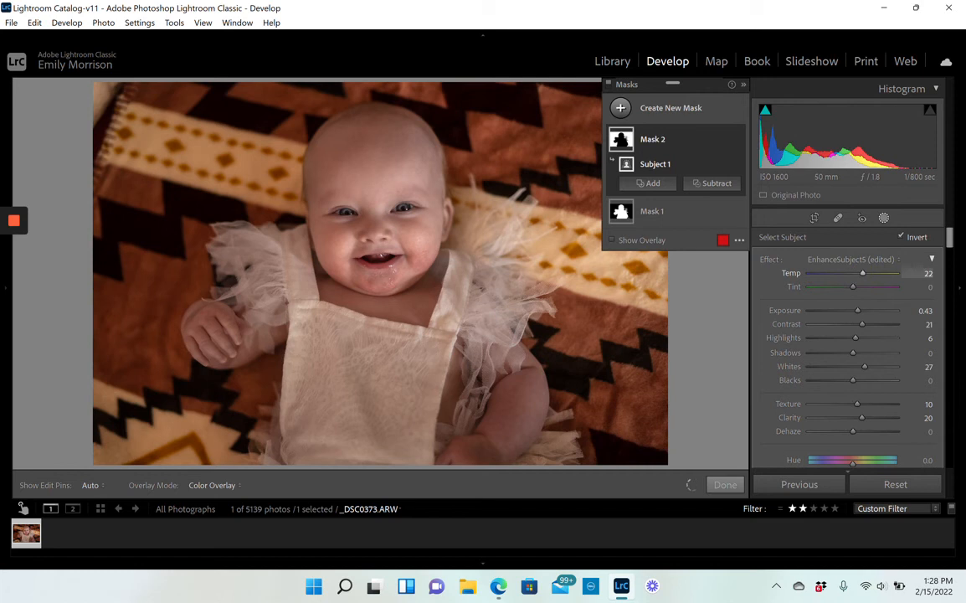
drag(862, 273, 854, 273)
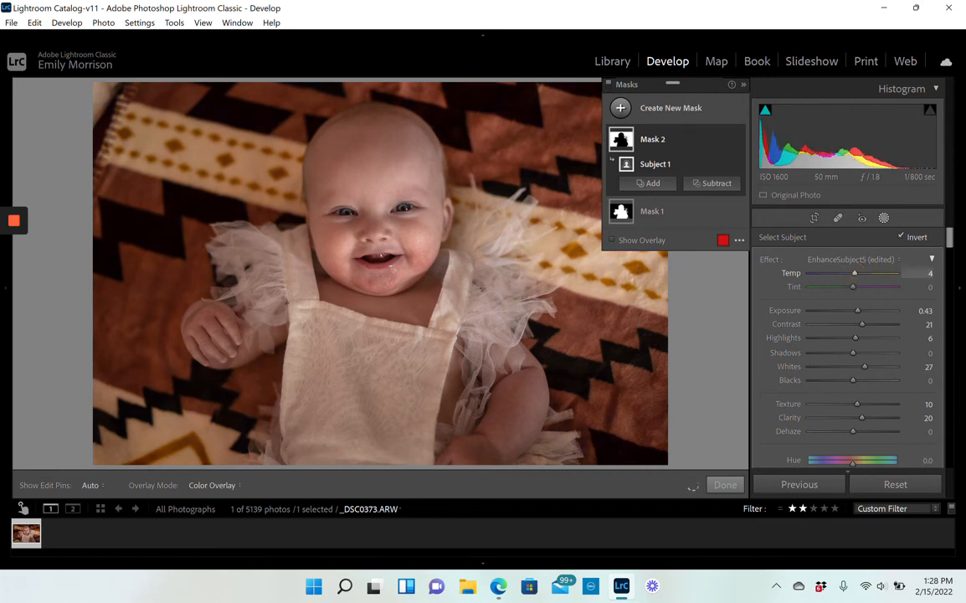
drag(860, 310, 865, 311)
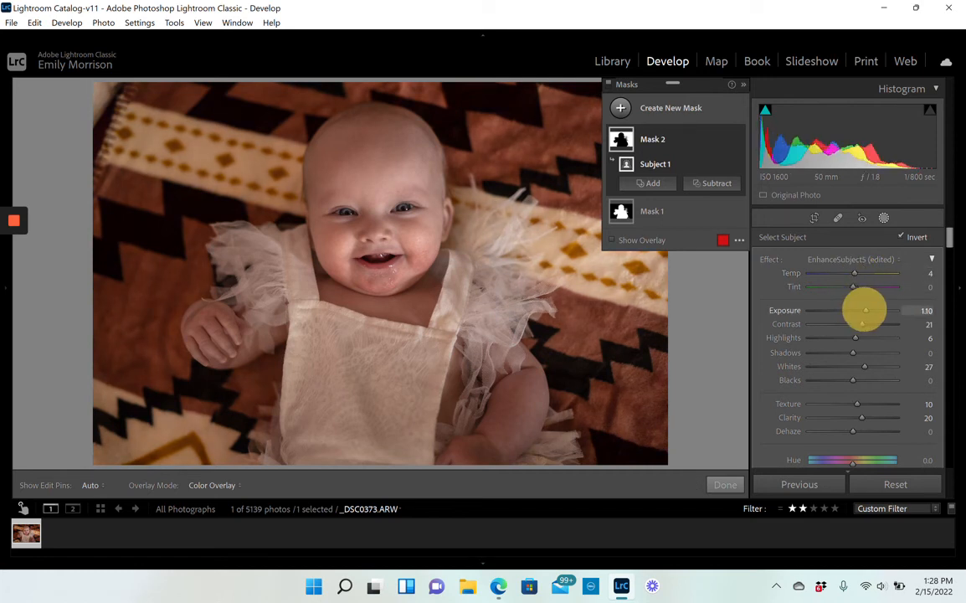
drag(865, 311, 860, 310)
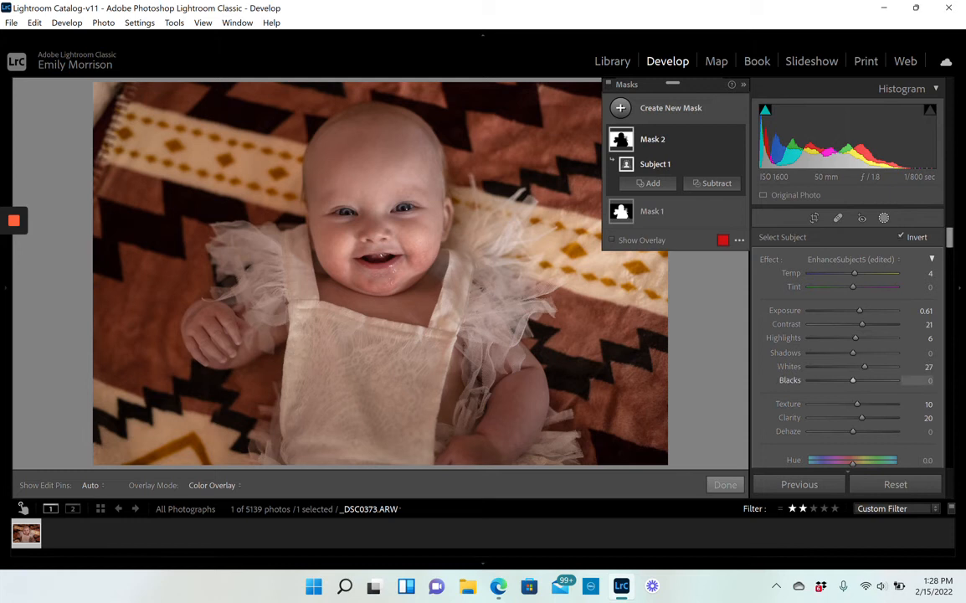
drag(852, 381, 843, 380)
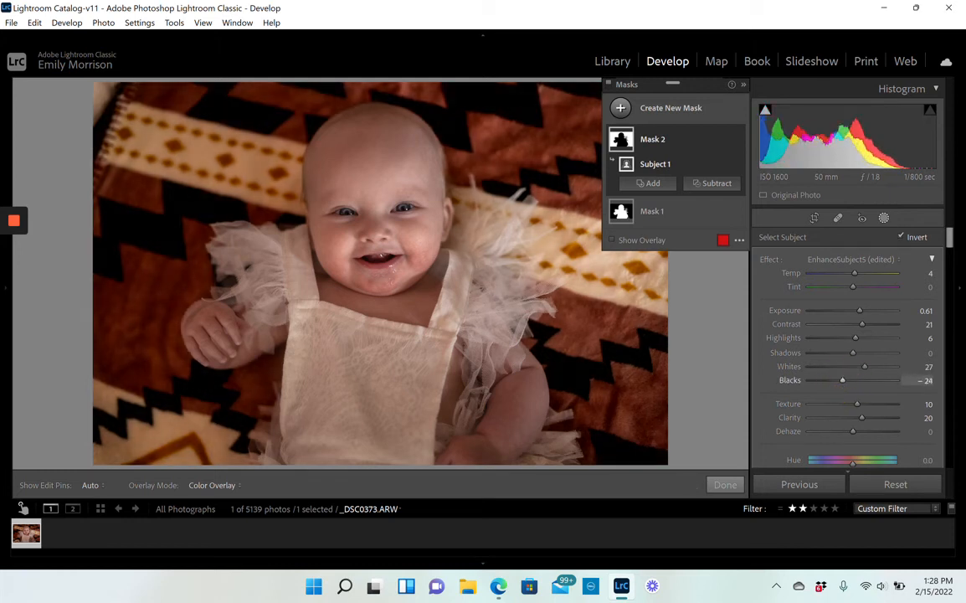
drag(843, 379, 845, 379)
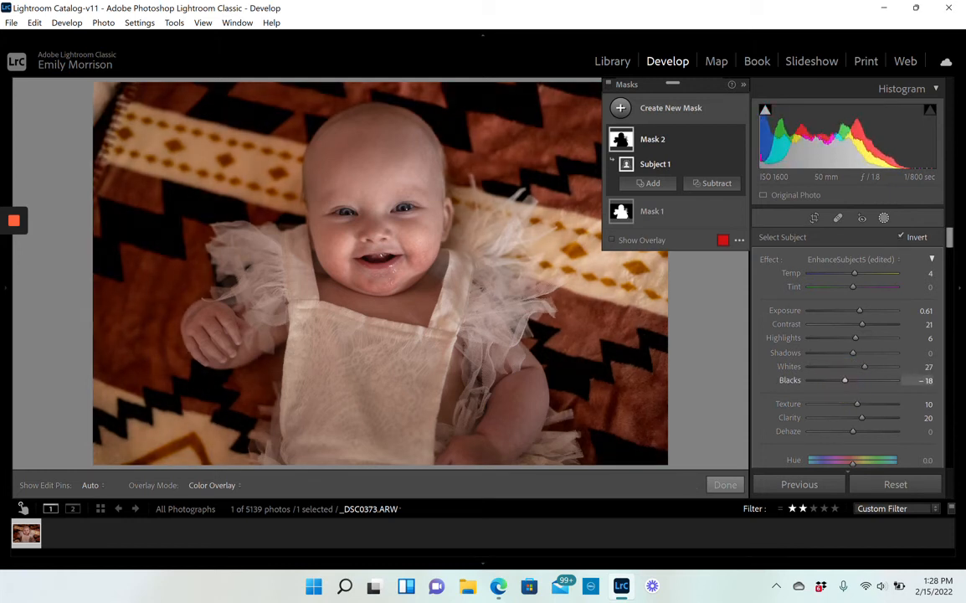
drag(845, 379, 855, 379)
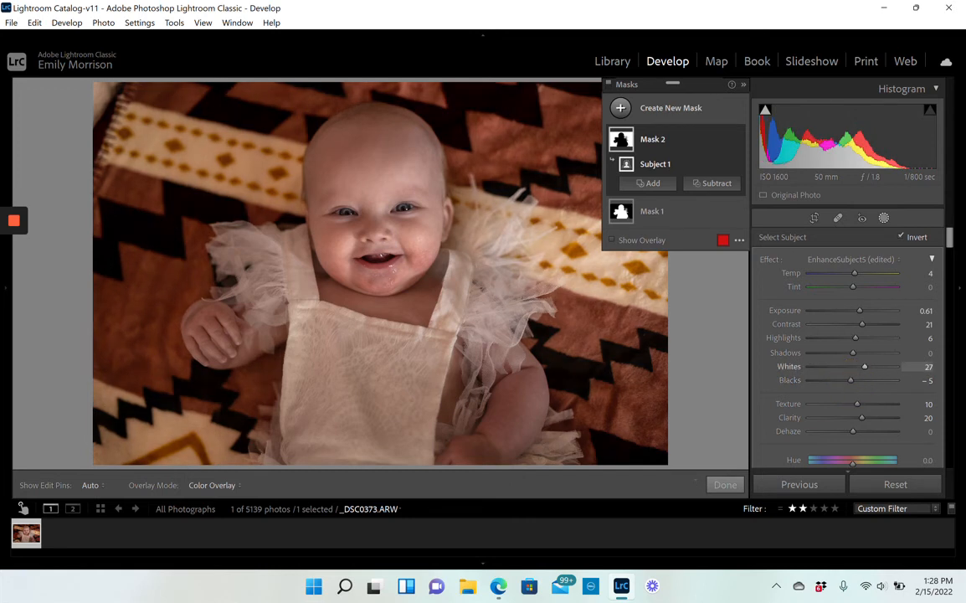
drag(864, 366, 856, 366)
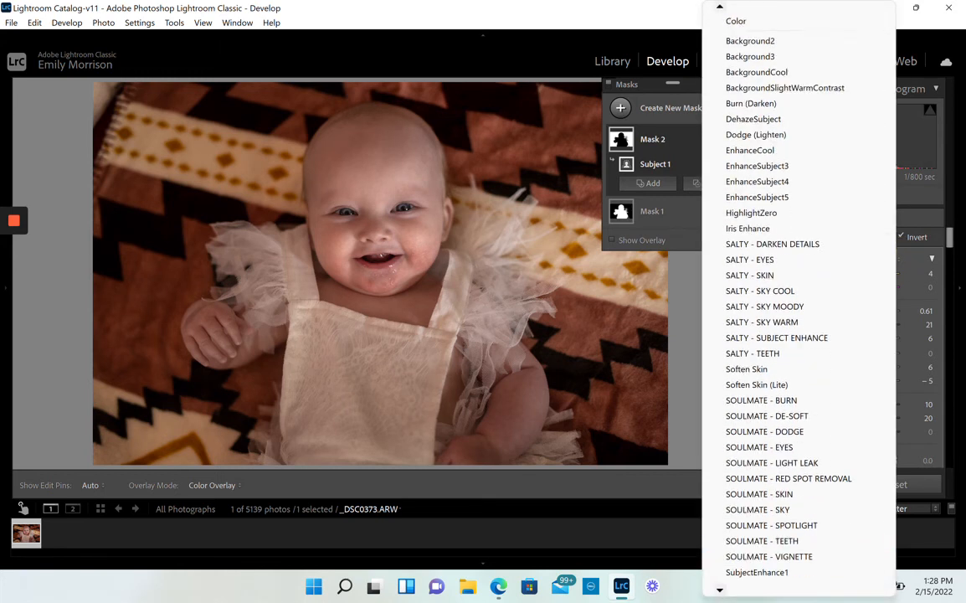
Save the inverted mask's settings as a new effect preset named Background.
scroll(down, 3)
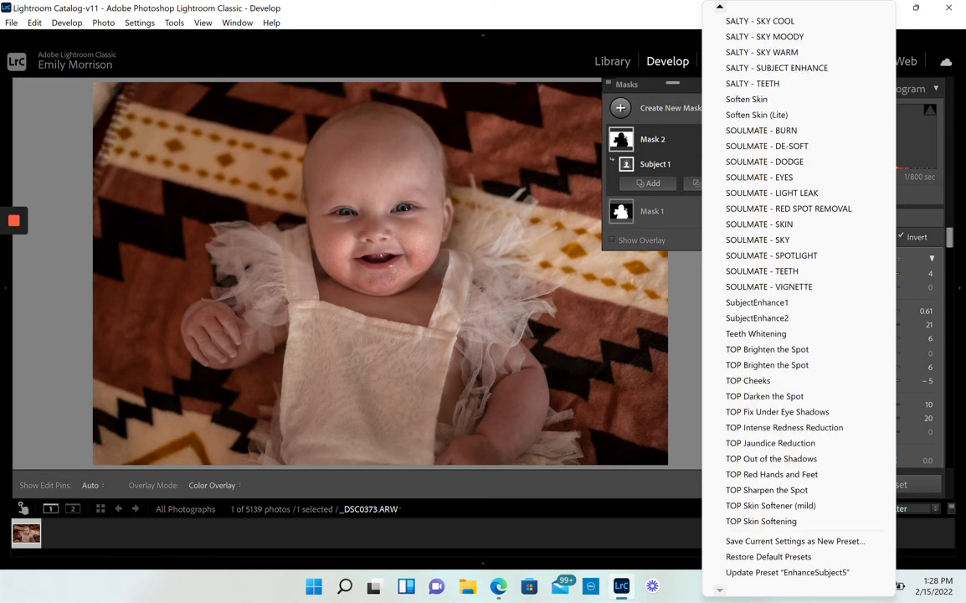
click(794, 541)
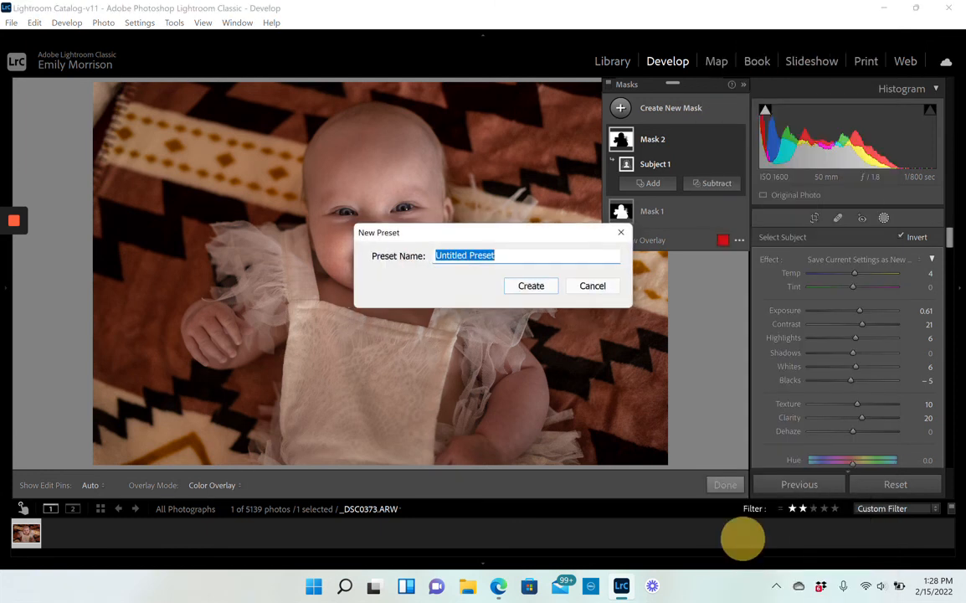
text(Bc)
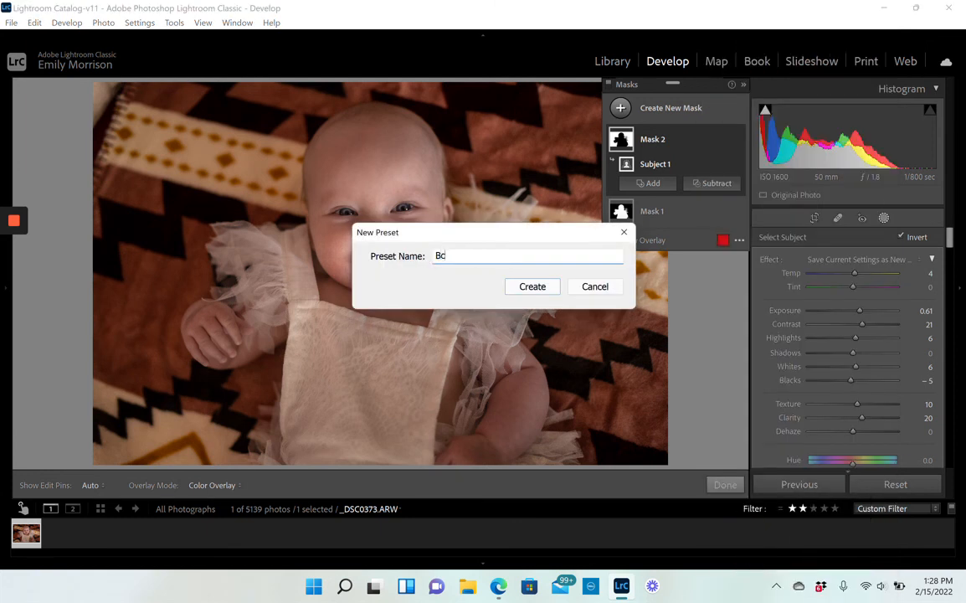
text(ac)
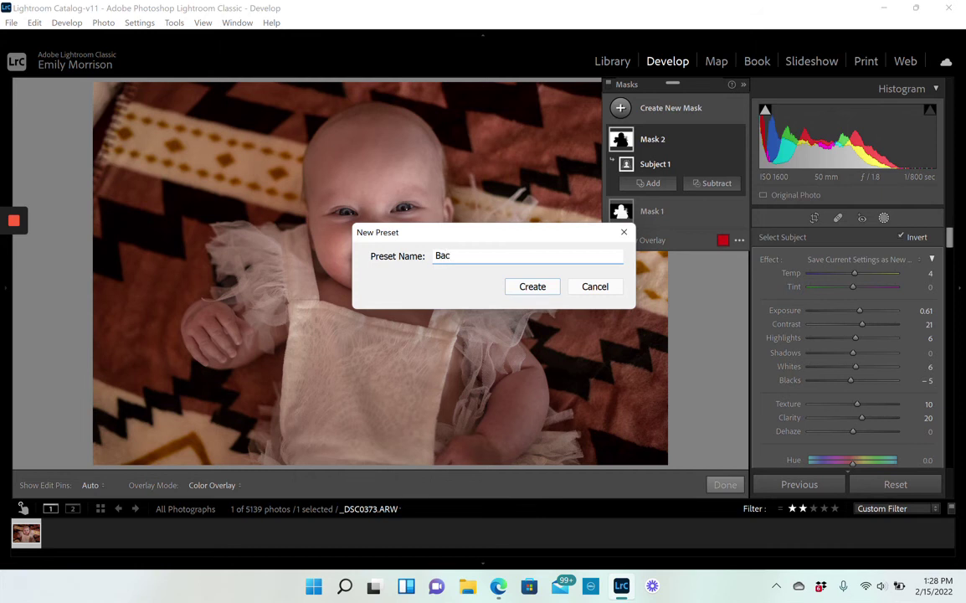
text(kground)
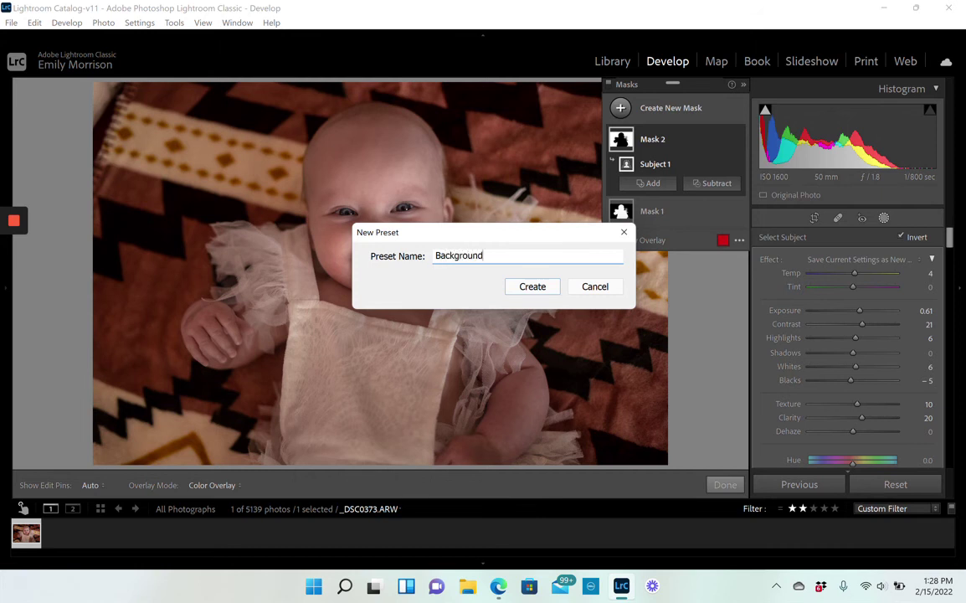
click(532, 287)
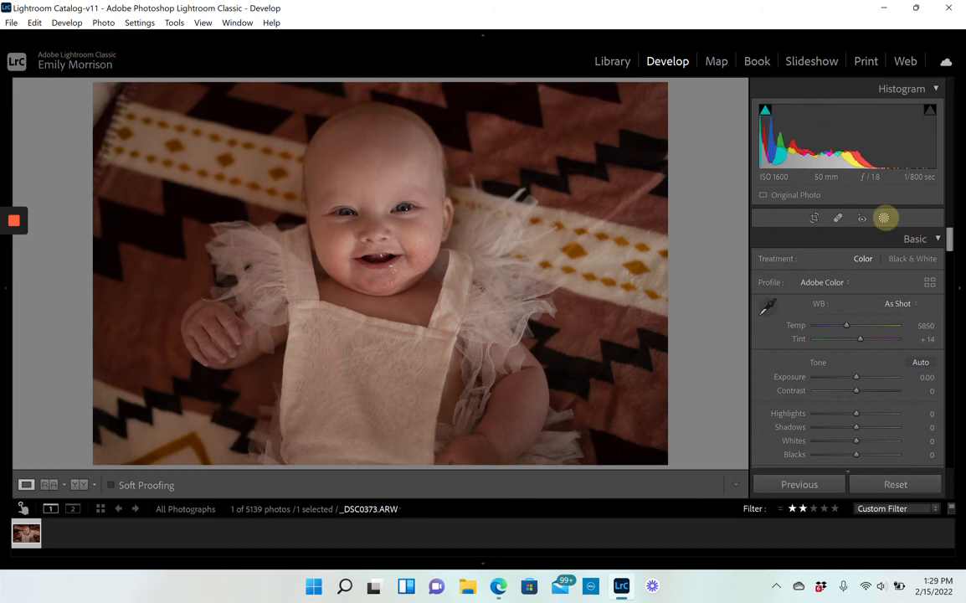
Create a fresh Select Subject mask with EnhanceSubject5 applied, then add an inverted second mask.
click(885, 217)
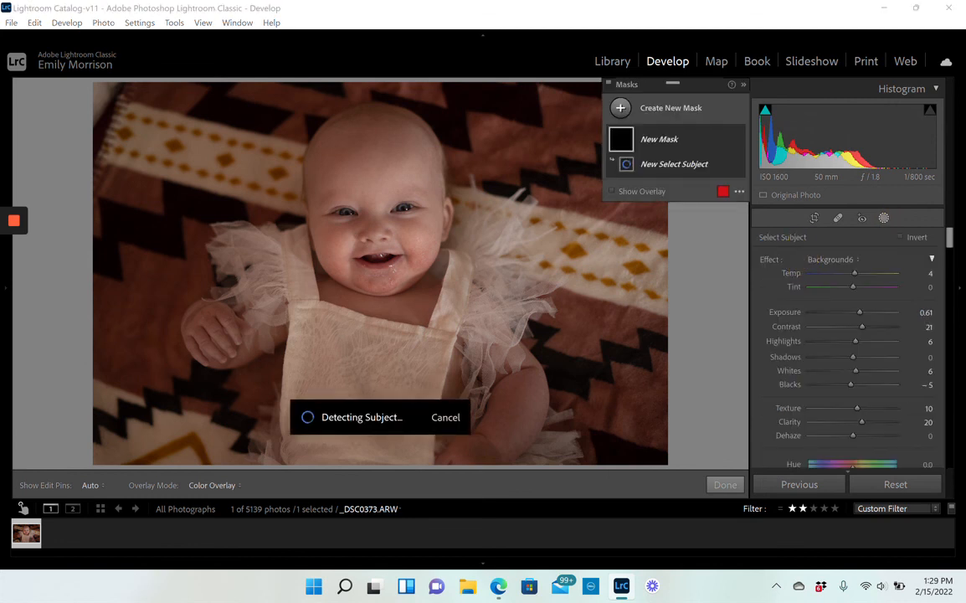
click(674, 163)
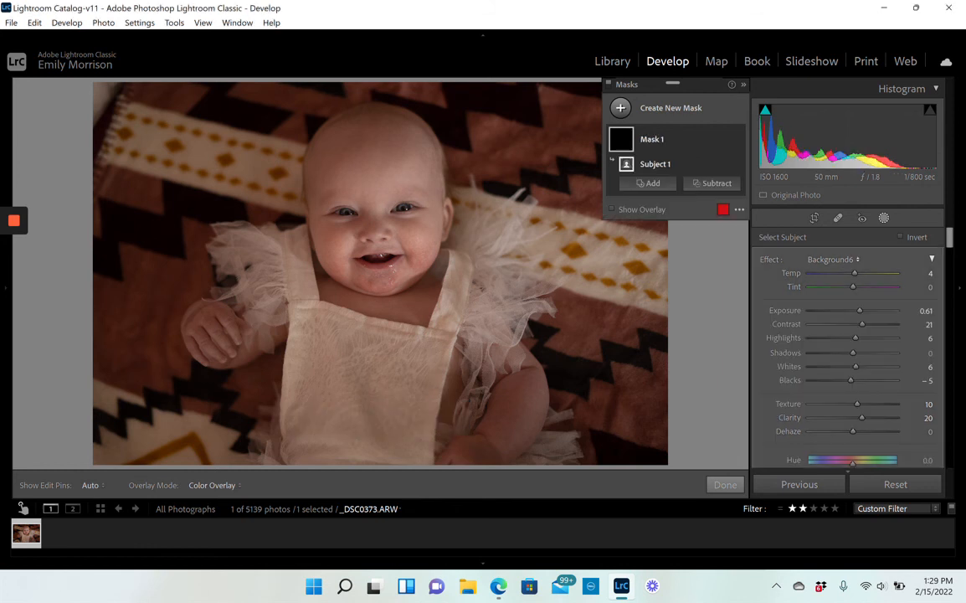
click(847, 259)
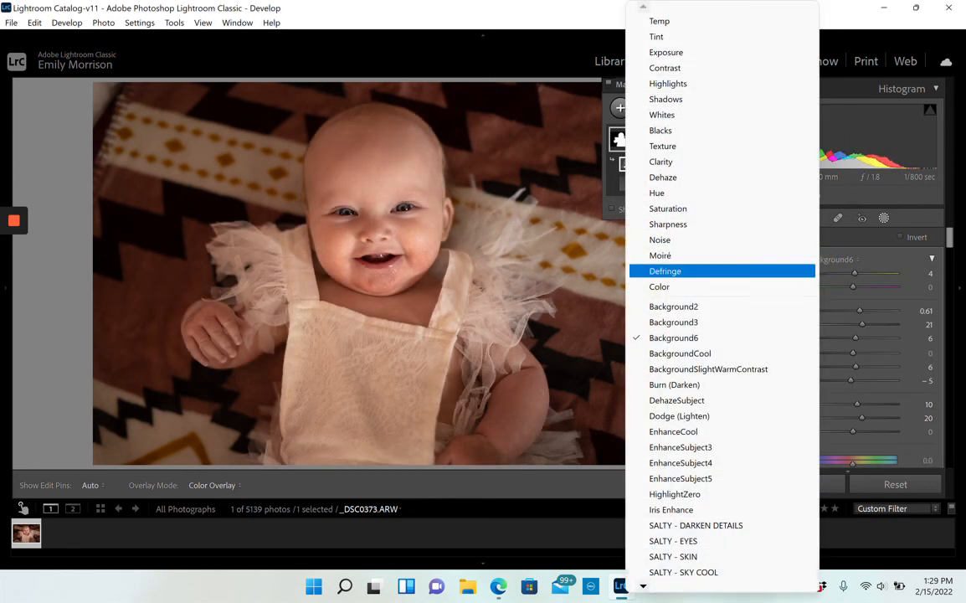
mouse_move(681, 448)
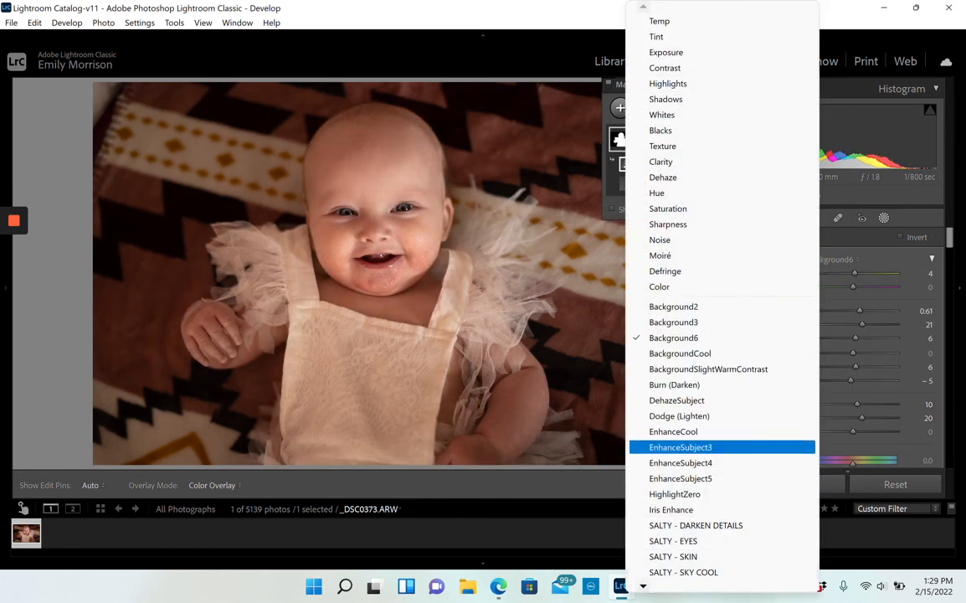
mouse_move(681, 462)
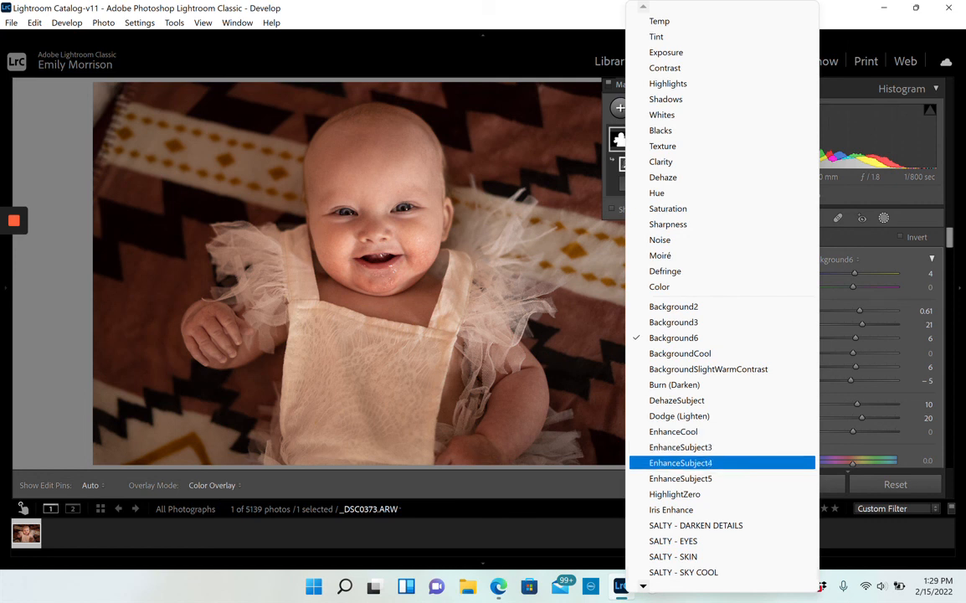
click(681, 479)
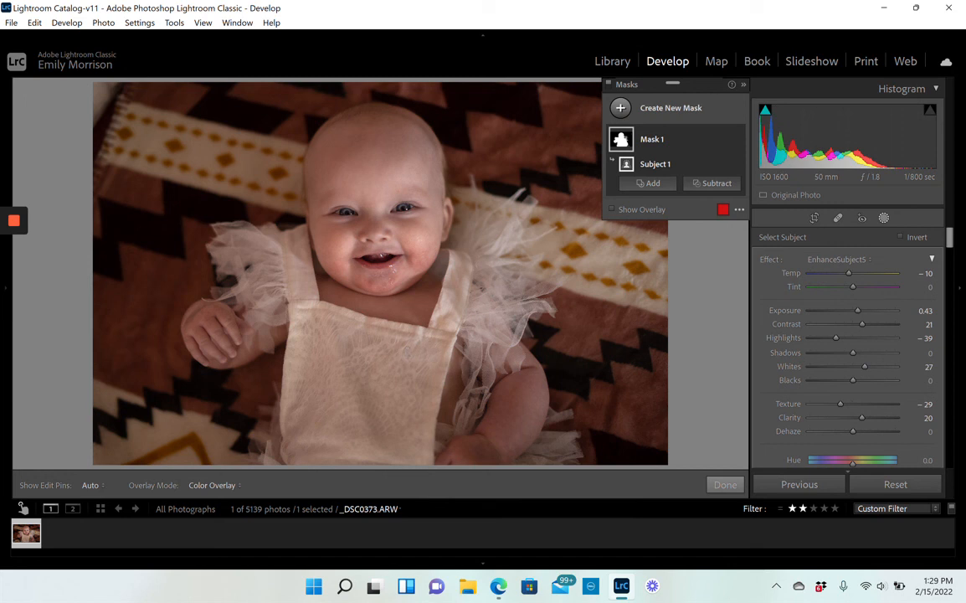
click(619, 108)
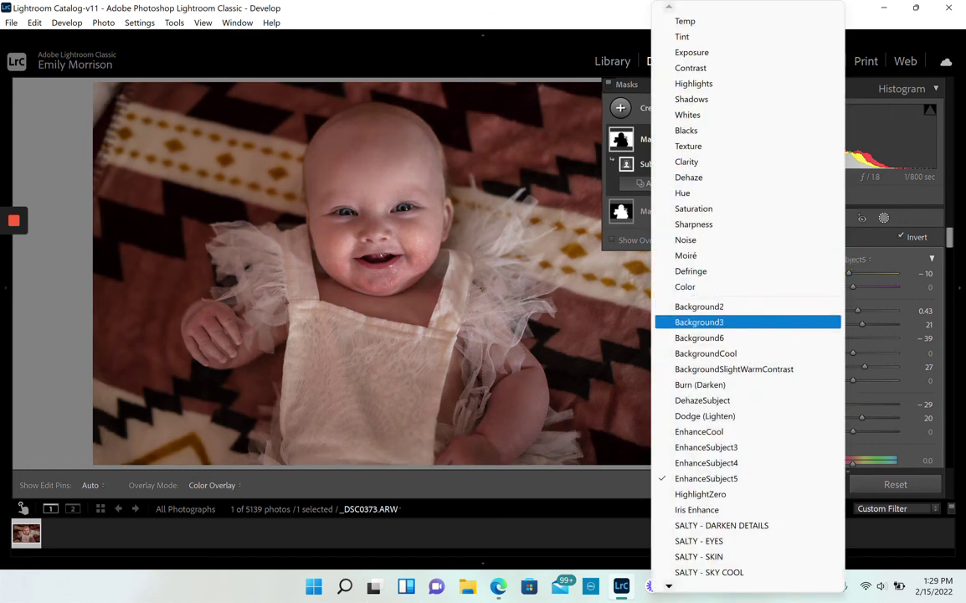
Try Background6 on the inverted mask, then settle on Background3.
click(700, 337)
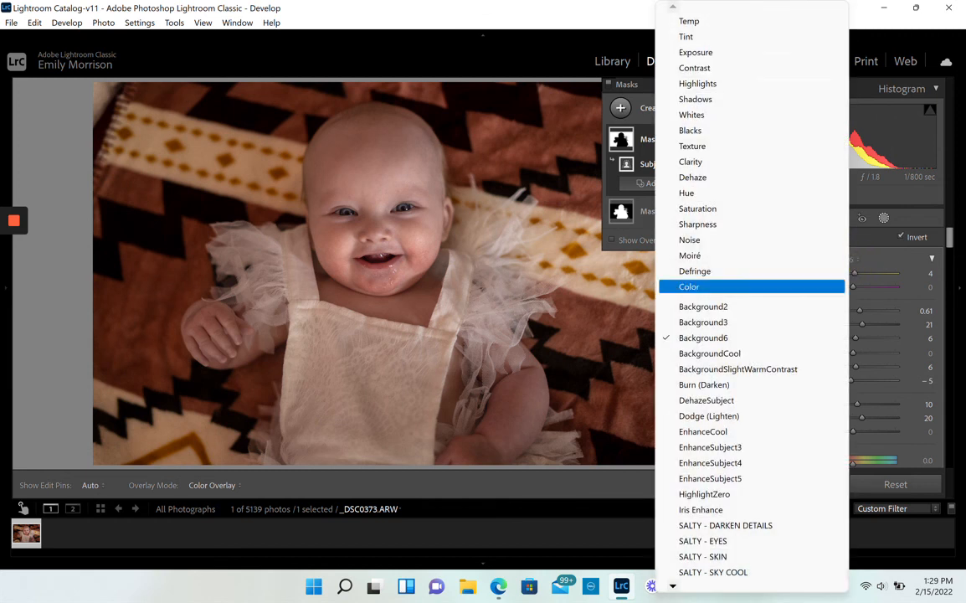
click(704, 322)
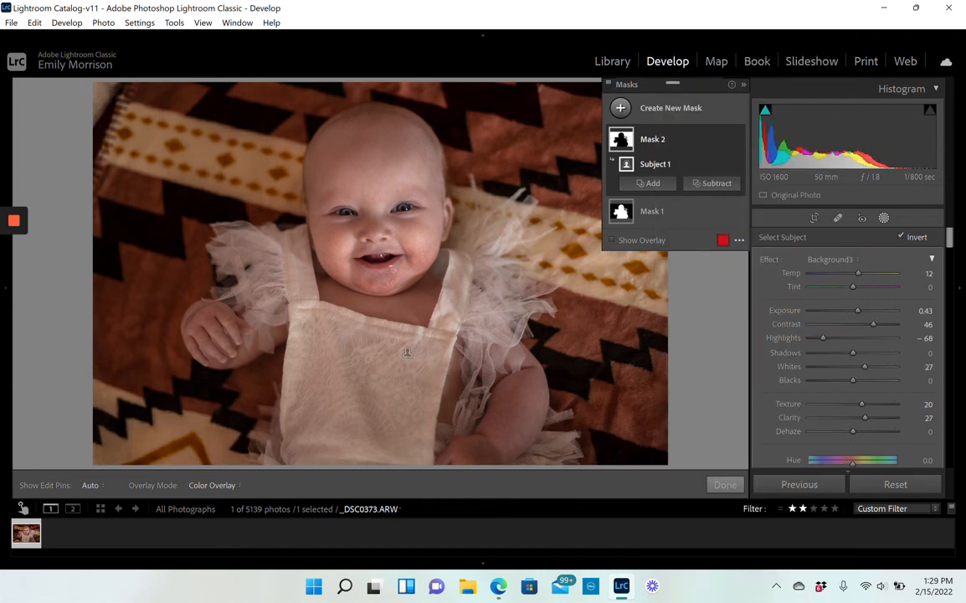